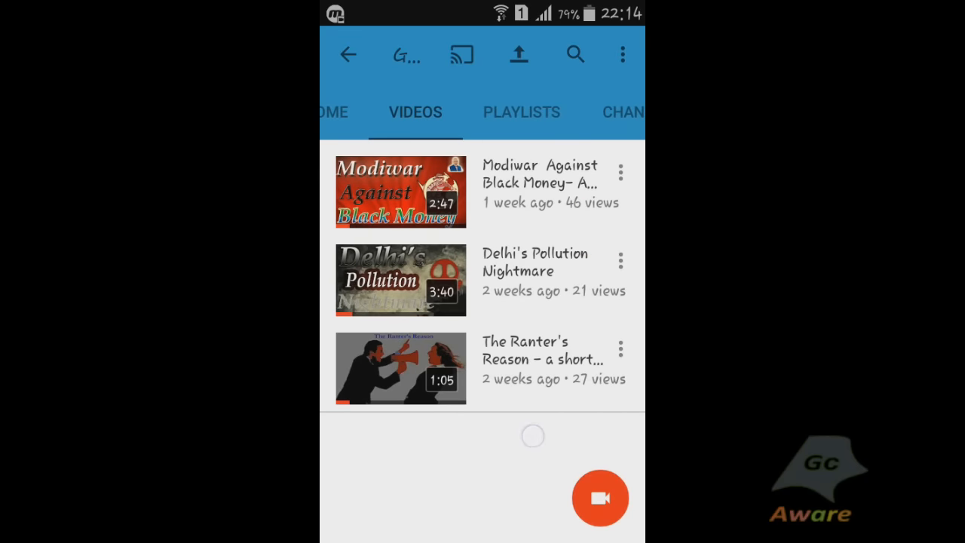
Exit YouTube's channel video list to the phone's app drawer
{"action": "left_click", "coordinate": [361, 112]}
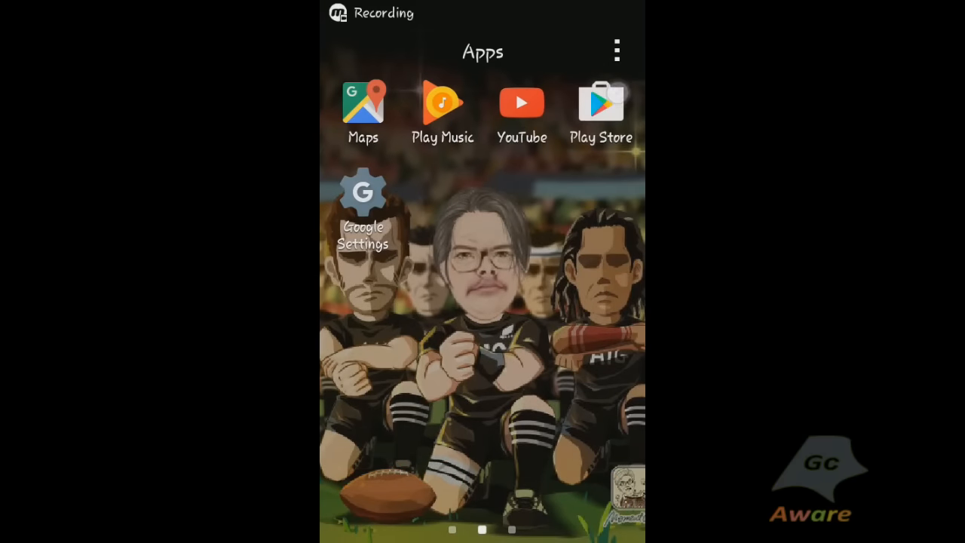
Search the Play Store for 'vol' and open the Voloco: Auto Tune + Harmony page
{"action": "left_click", "coordinate": [601, 102]}
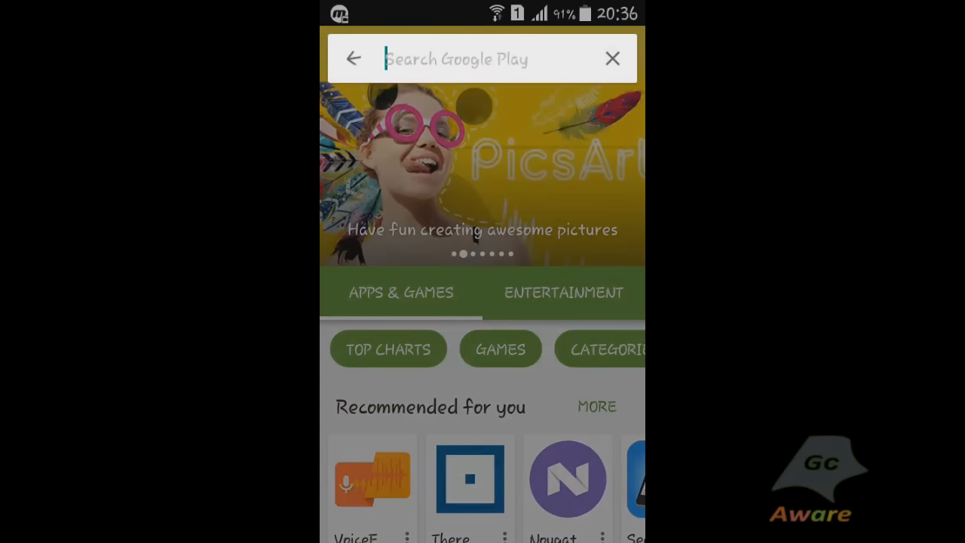
{"action": "left_click", "coordinate": [490, 59]}
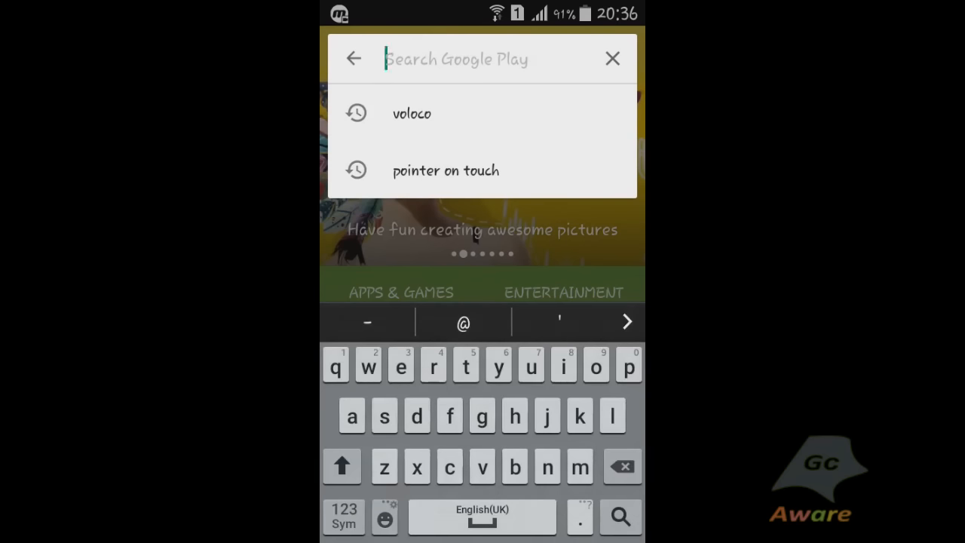
{"action": "type", "text": "vol"}
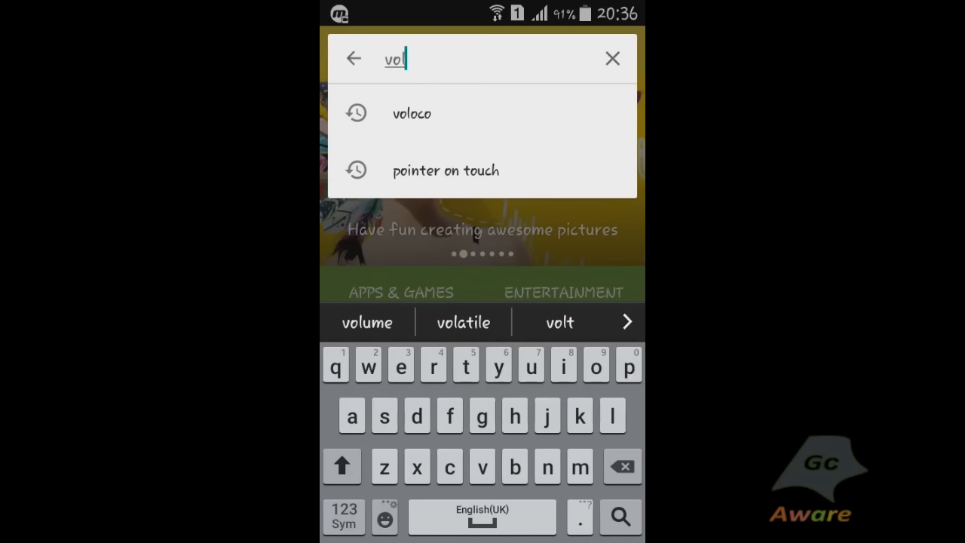
{"action": "left_click", "coordinate": [411, 113]}
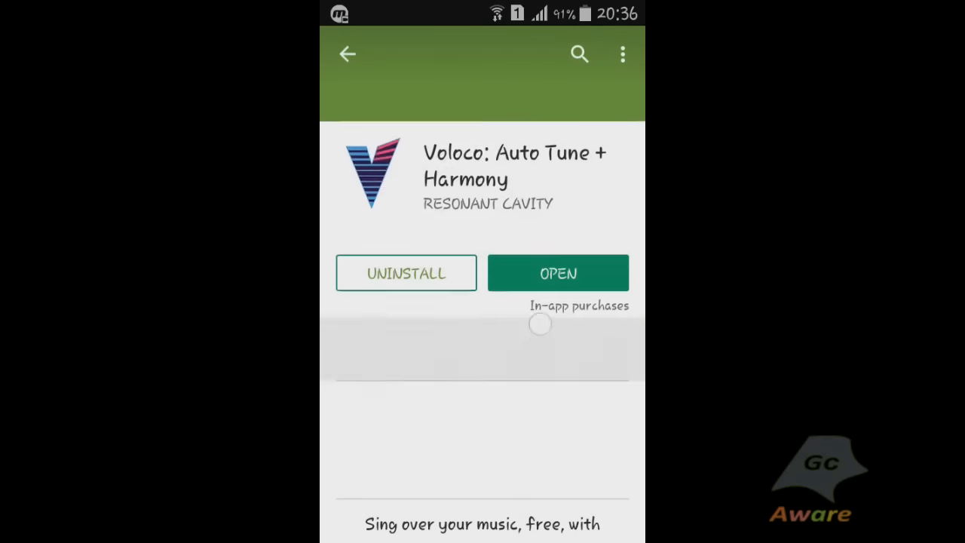
Scroll down the Voloco store page to launch the app
{"action": "scroll", "scroll_direction": "down", "scroll_amount": 3}
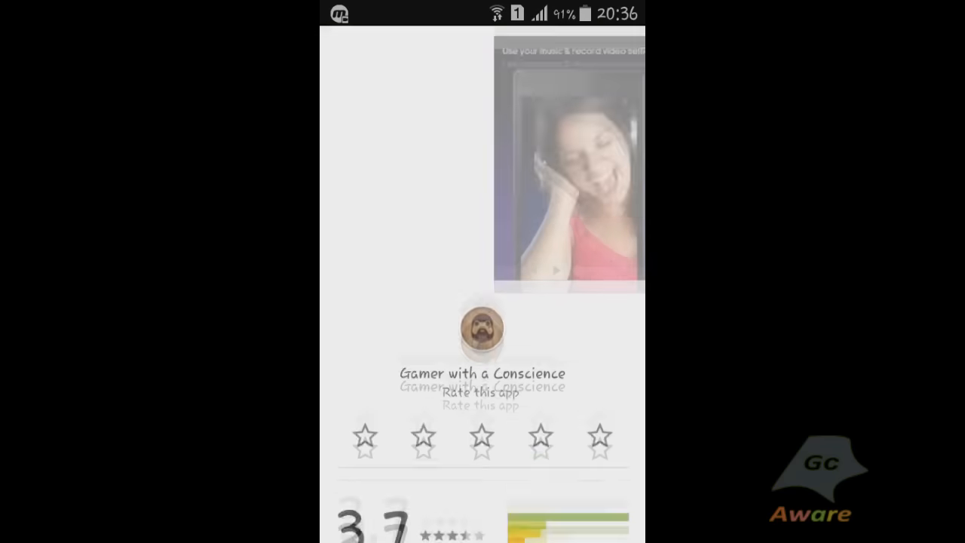
{"action": "scroll", "scroll_direction": "down", "scroll_amount": 3}
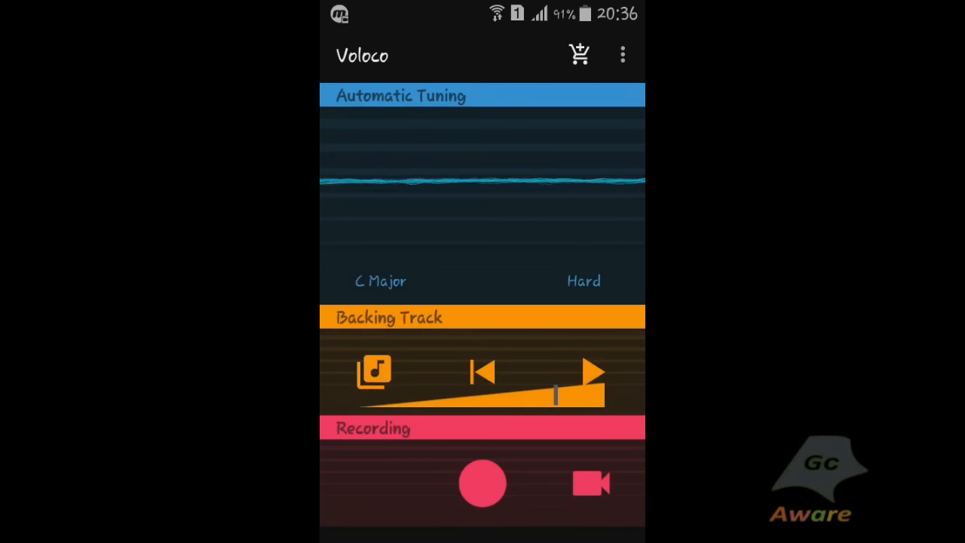
Start recording vocals in Voloco with C Major, Hard tuning
{"action": "left_click", "coordinate": [482, 483]}
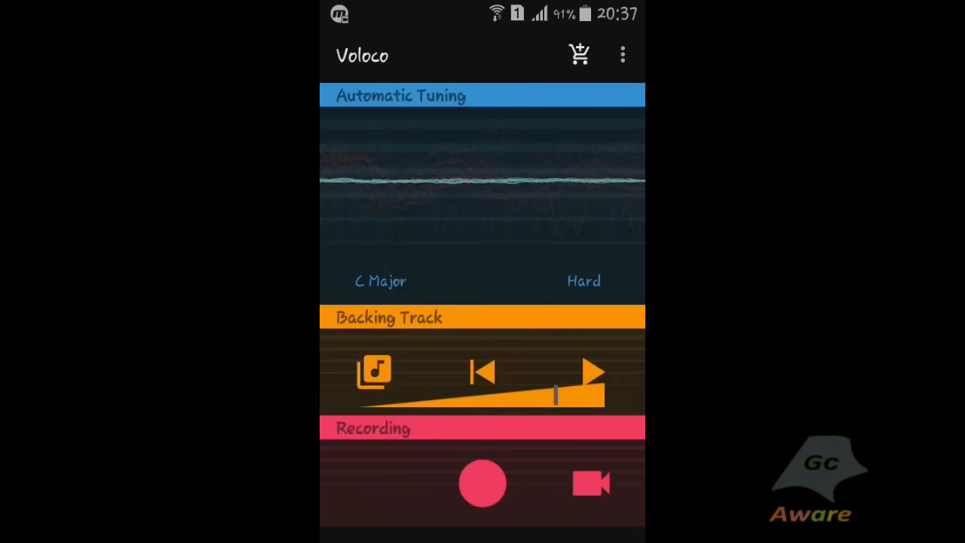
{"action": "left_click", "coordinate": [380, 280]}
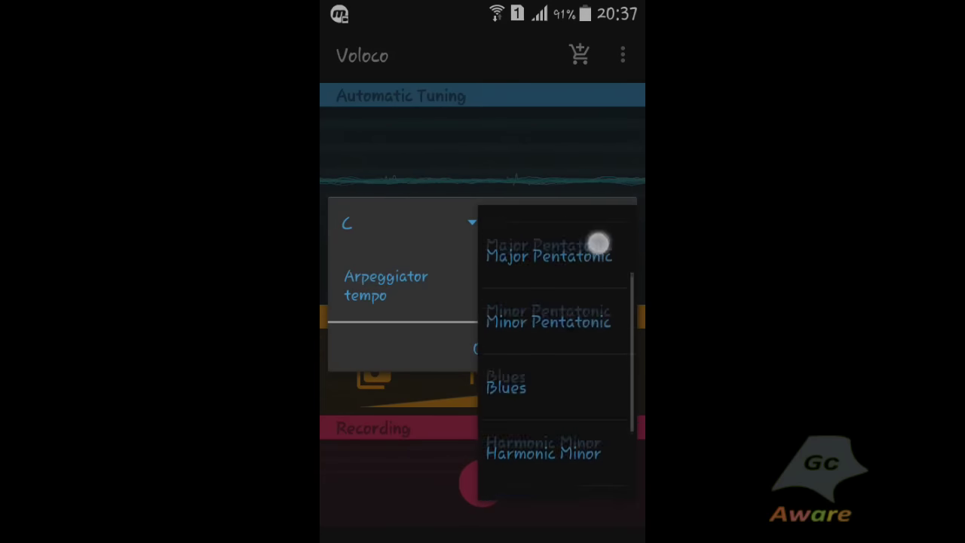
{"action": "scroll", "scroll_direction": "down", "scroll_amount": 3}
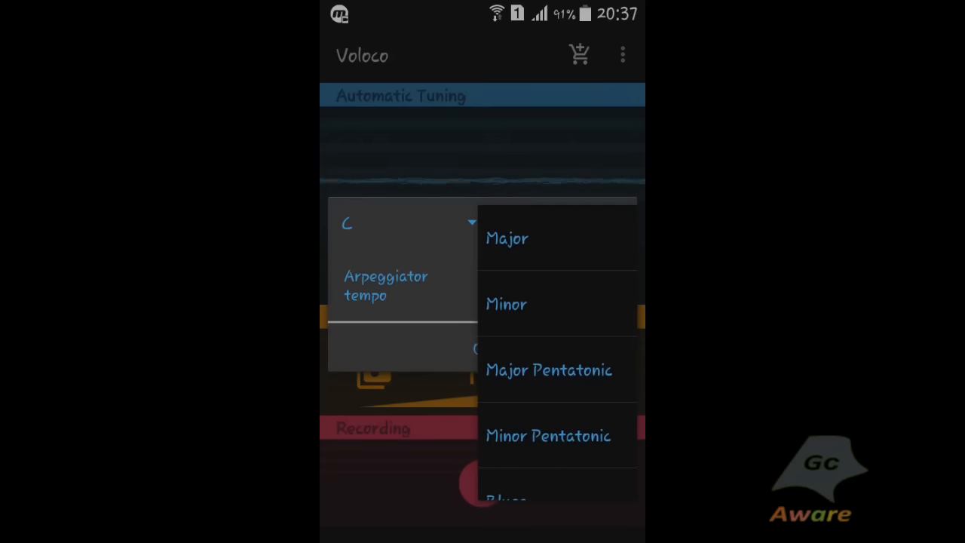
{"action": "left_click", "coordinate": [506, 239]}
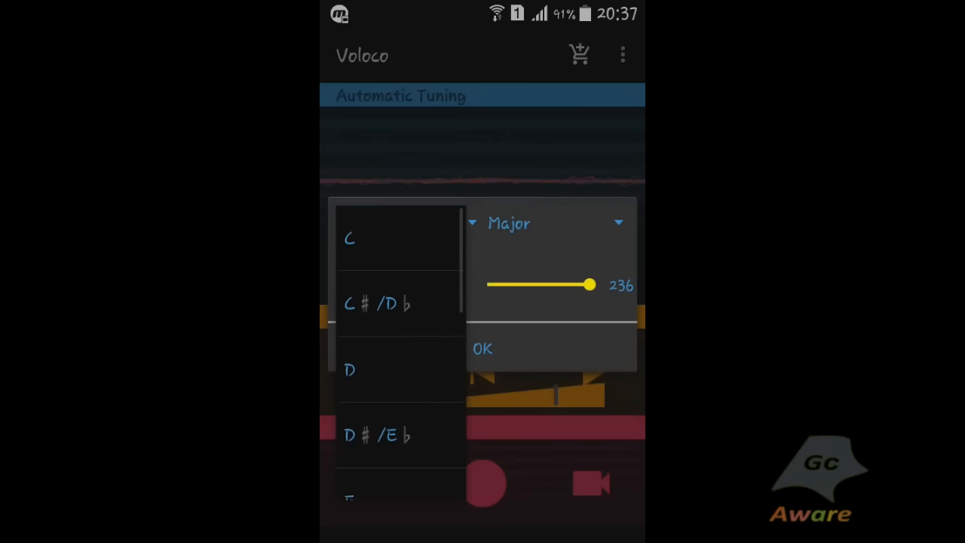
{"action": "left_click", "coordinate": [350, 238]}
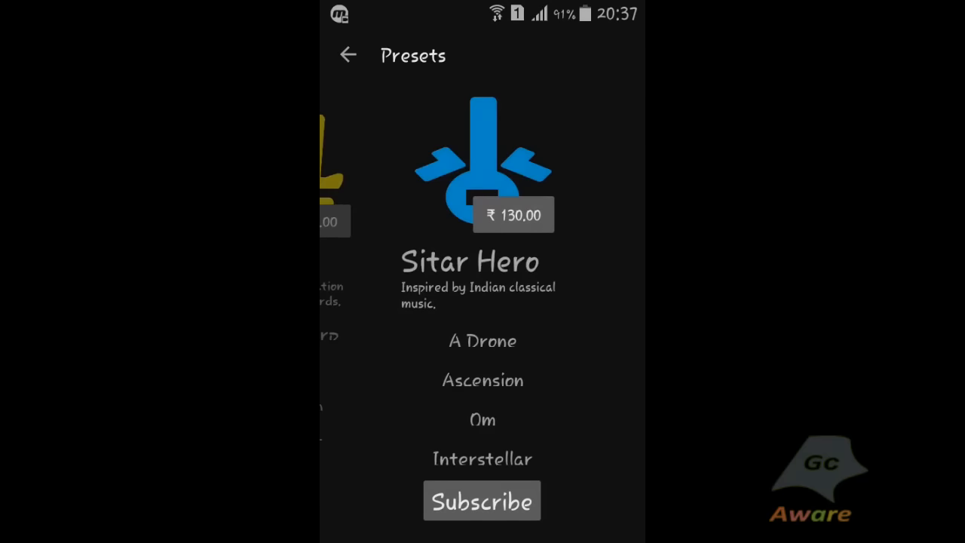
{"action": "left_click", "coordinate": [347, 54]}
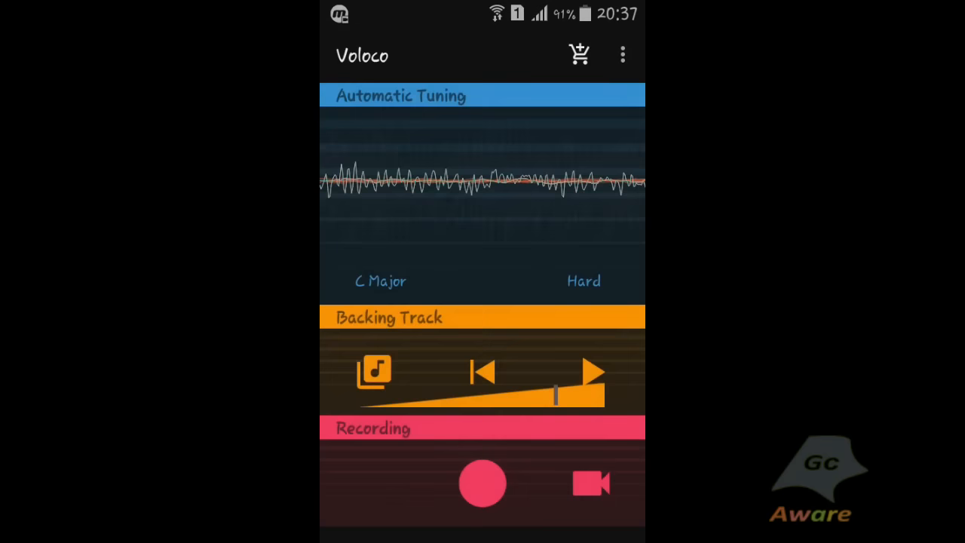